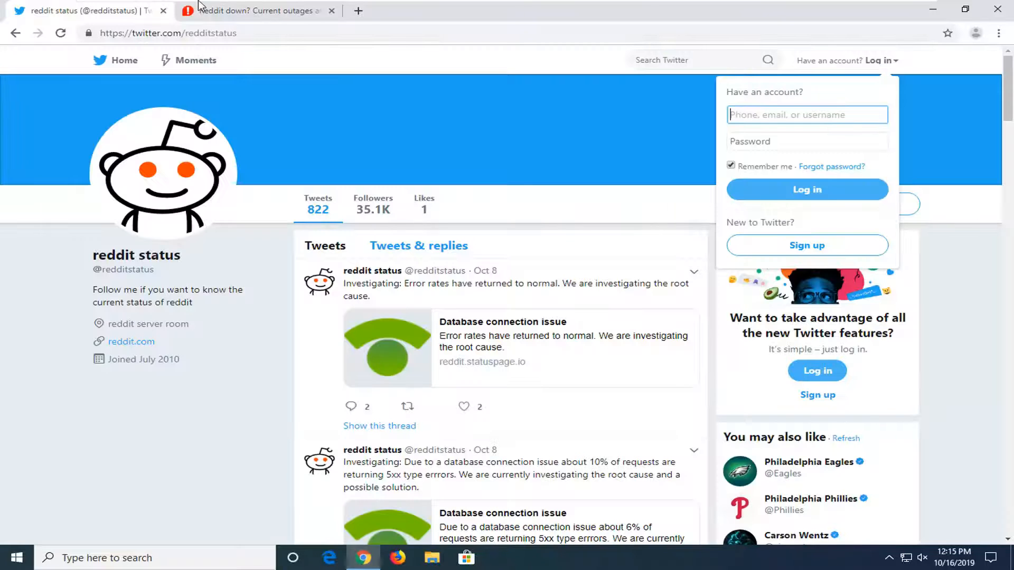
# Step: Close the extra Twitter and outage tabs, leaving only the Google home page
pyautogui.click(358, 11)
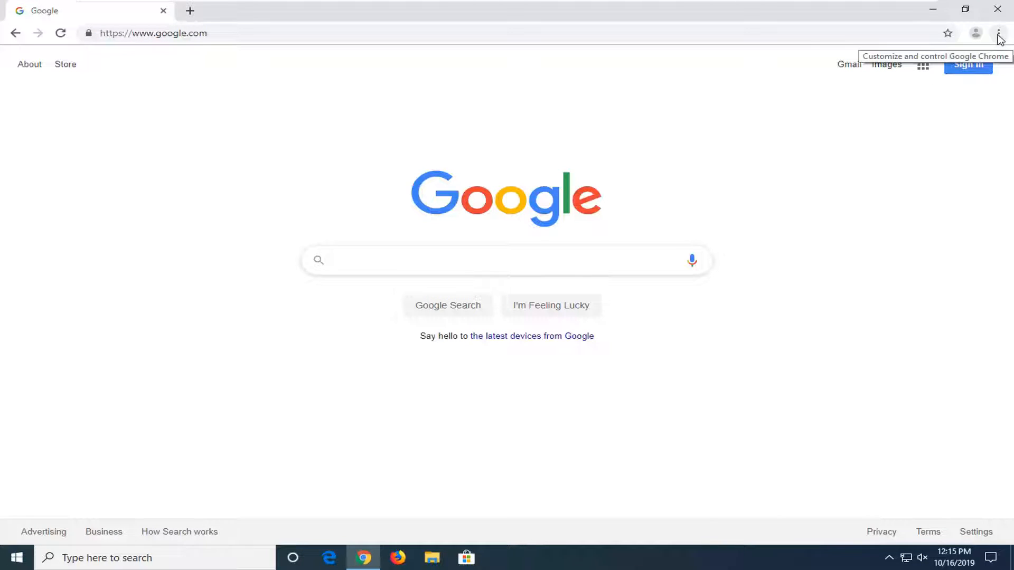
# Step: Open Chrome Settings from the three-dot Customize and control menu
pyautogui.click(998, 33)
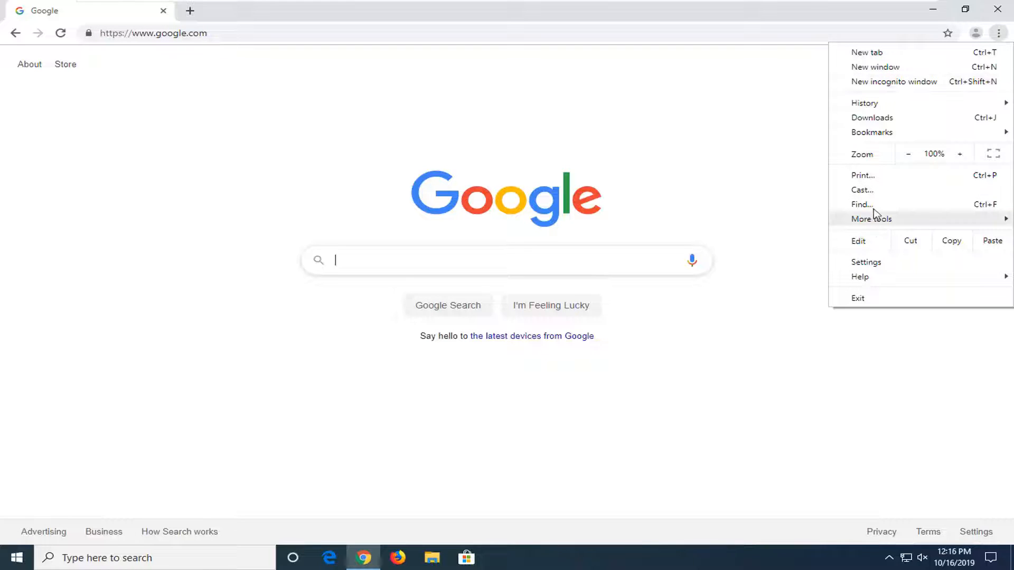
pyautogui.click(866, 262)
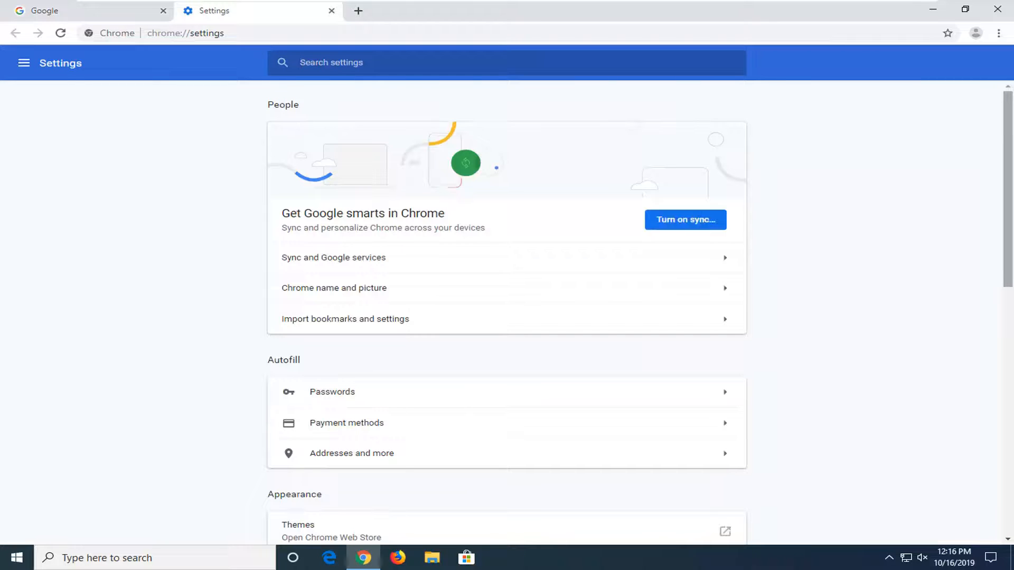
# Step: Expand the Advanced settings section and switch on the Do Not Track toggle
pyautogui.scroll(-3)
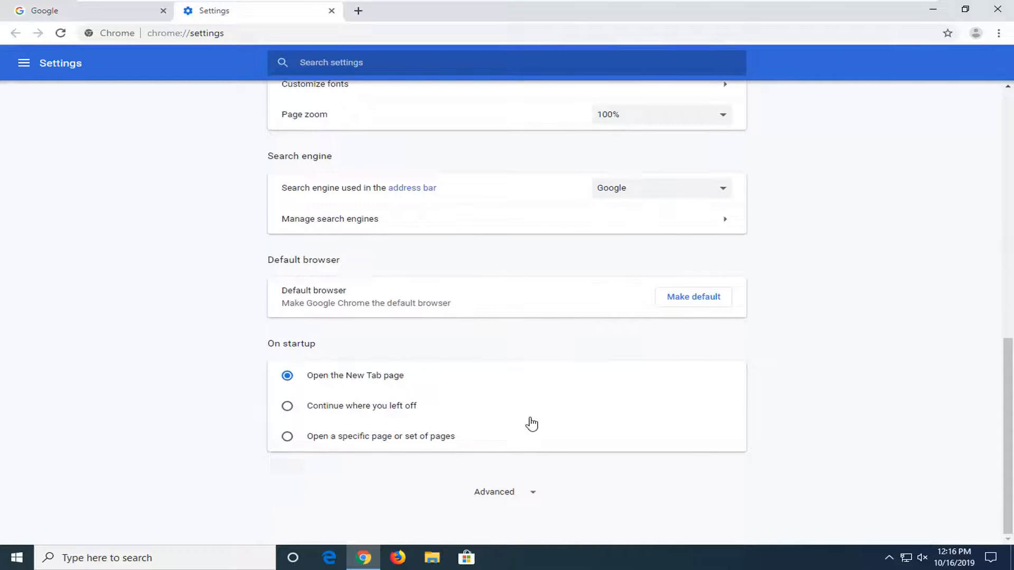
pyautogui.click(495, 492)
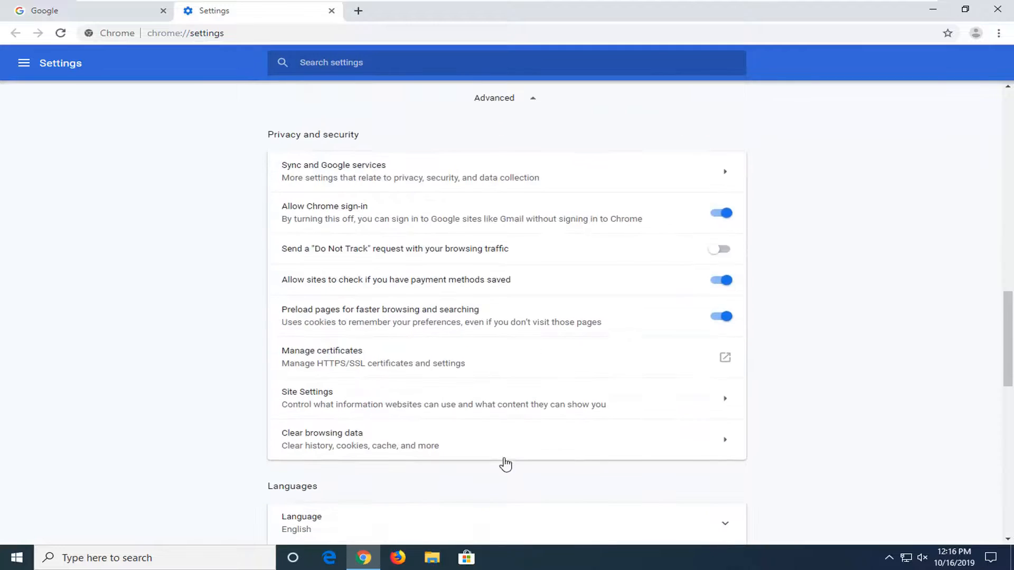
pyautogui.moveTo(322, 253)
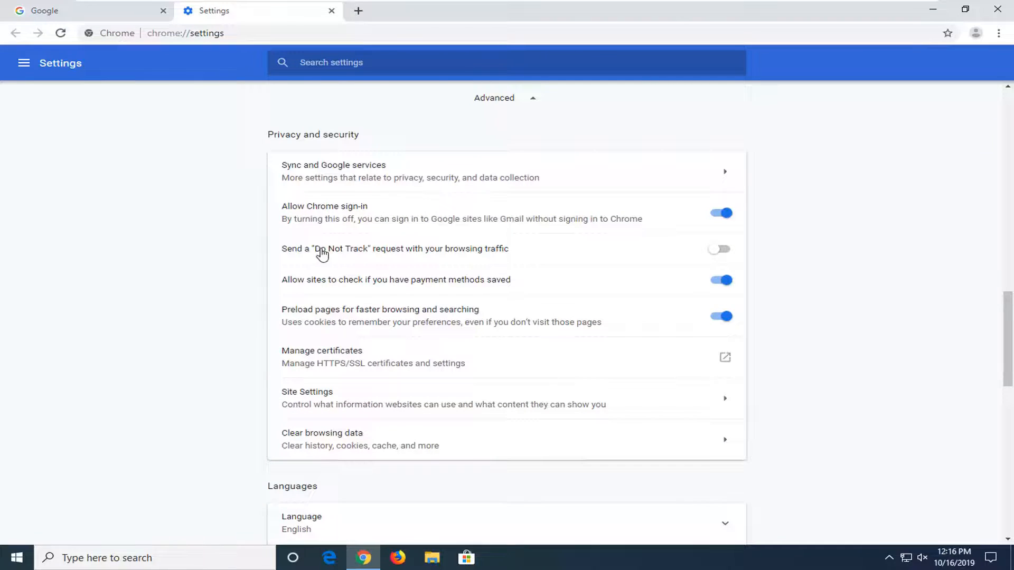
pyautogui.moveTo(454, 255)
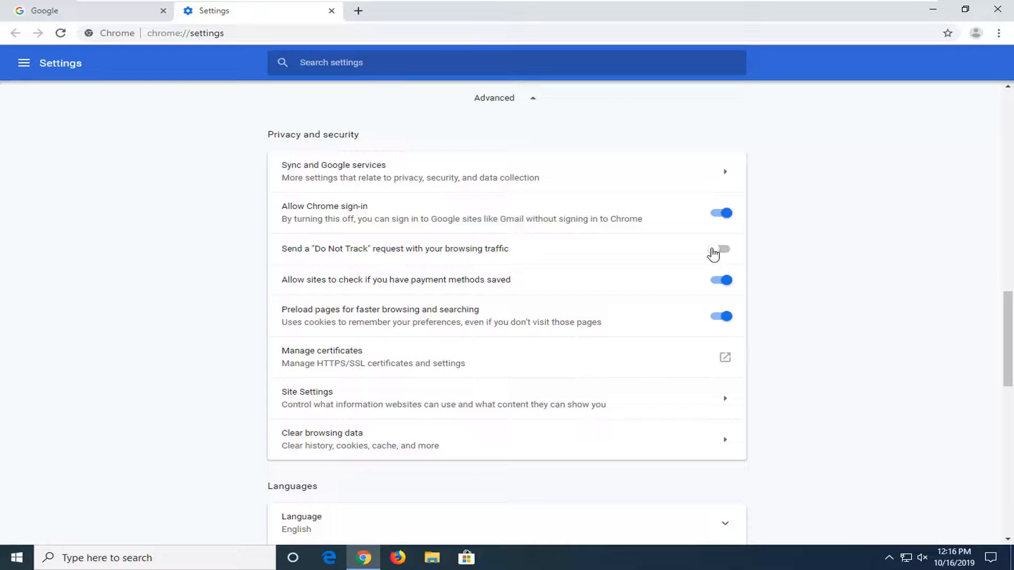
pyautogui.click(721, 249)
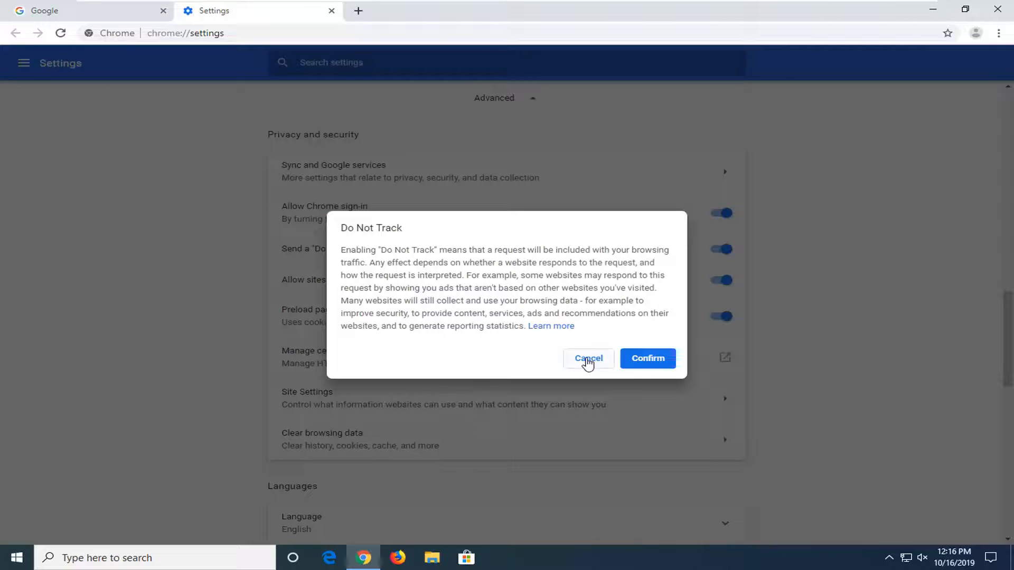
# Step: Confirm Do Not Track, switch it back off, and close Chrome
pyautogui.click(588, 358)
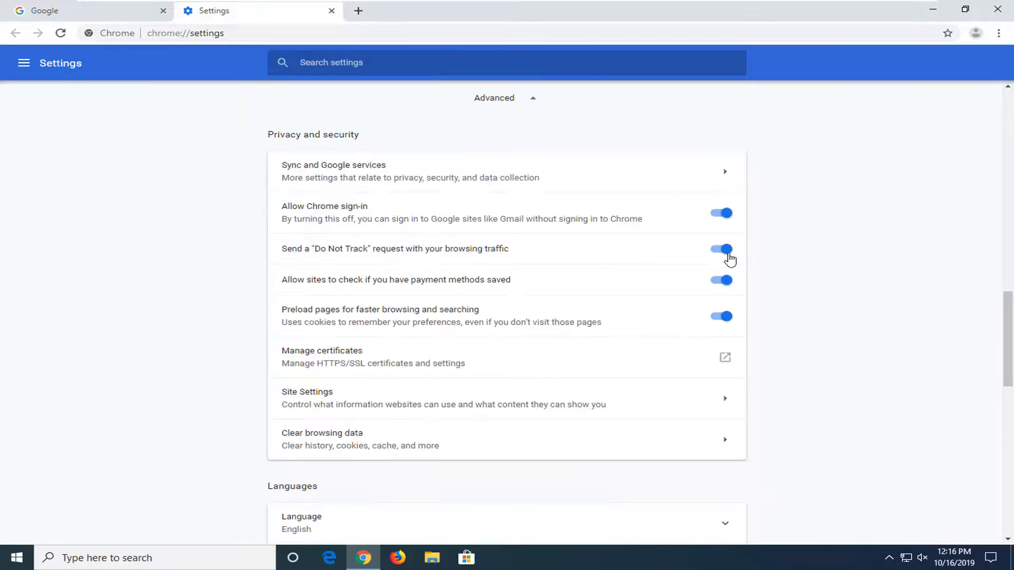
pyautogui.click(721, 249)
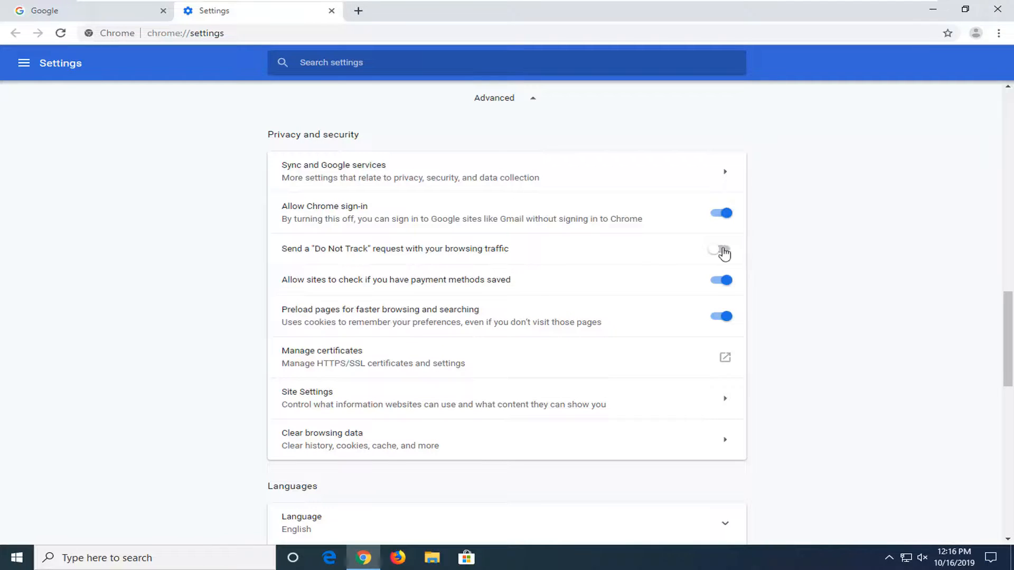
pyautogui.click(719, 250)
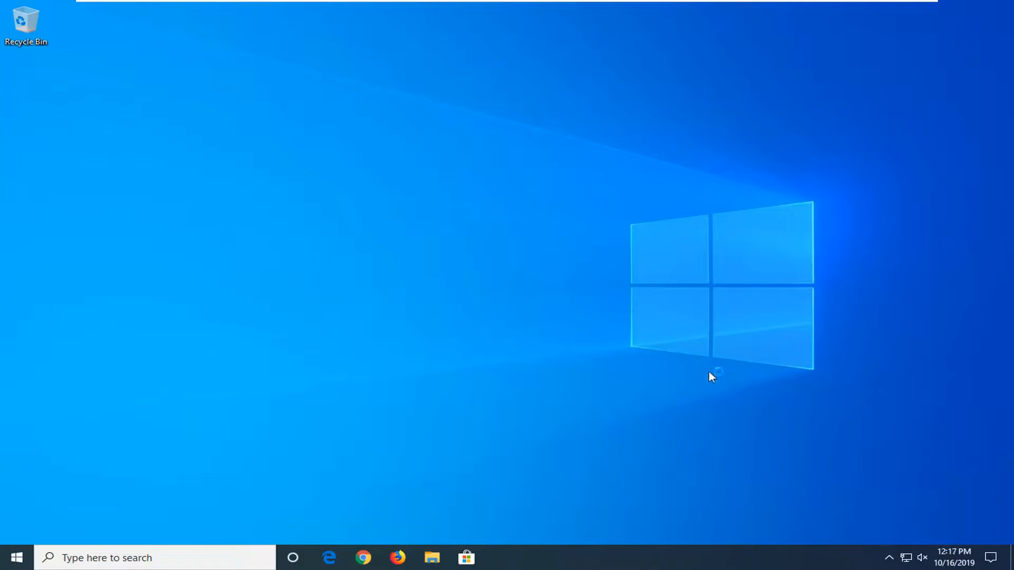
pyautogui.moveTo(595, 314)
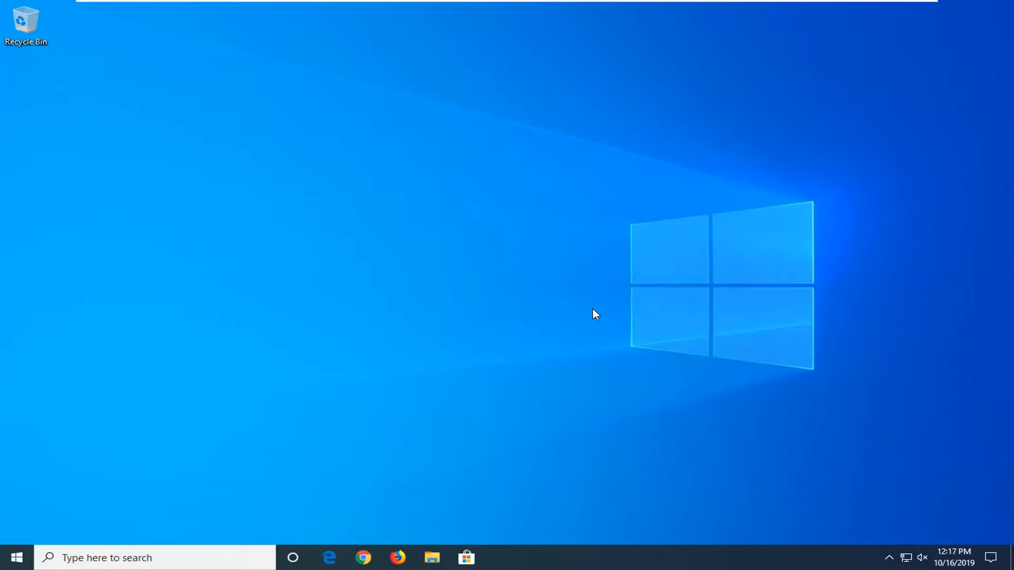